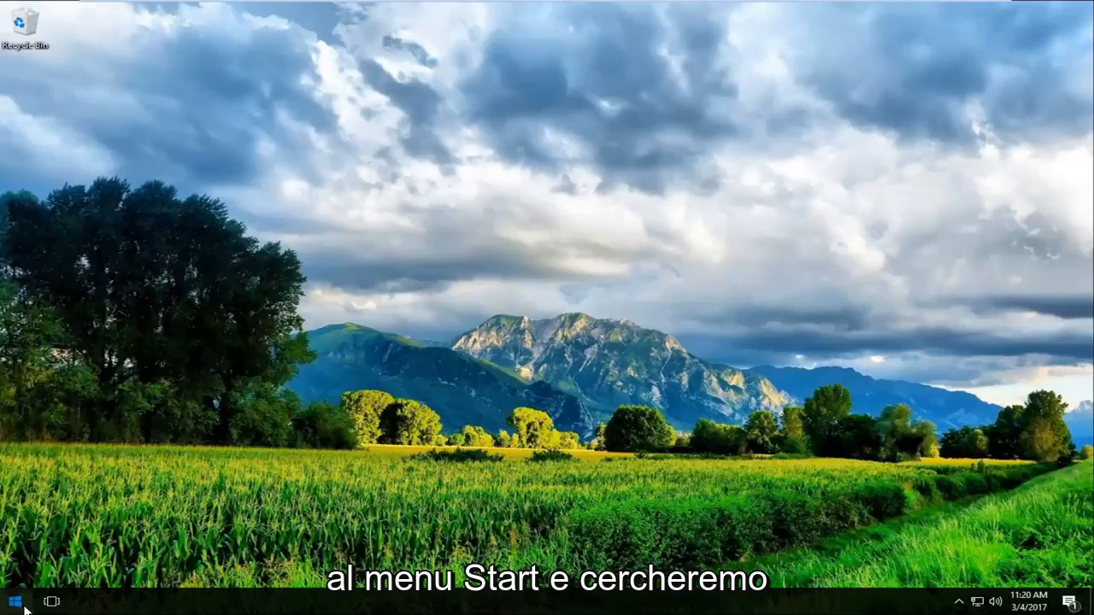
Search the Start menu for 'task' so Task Scheduler appears as the best match.
click(16, 600)
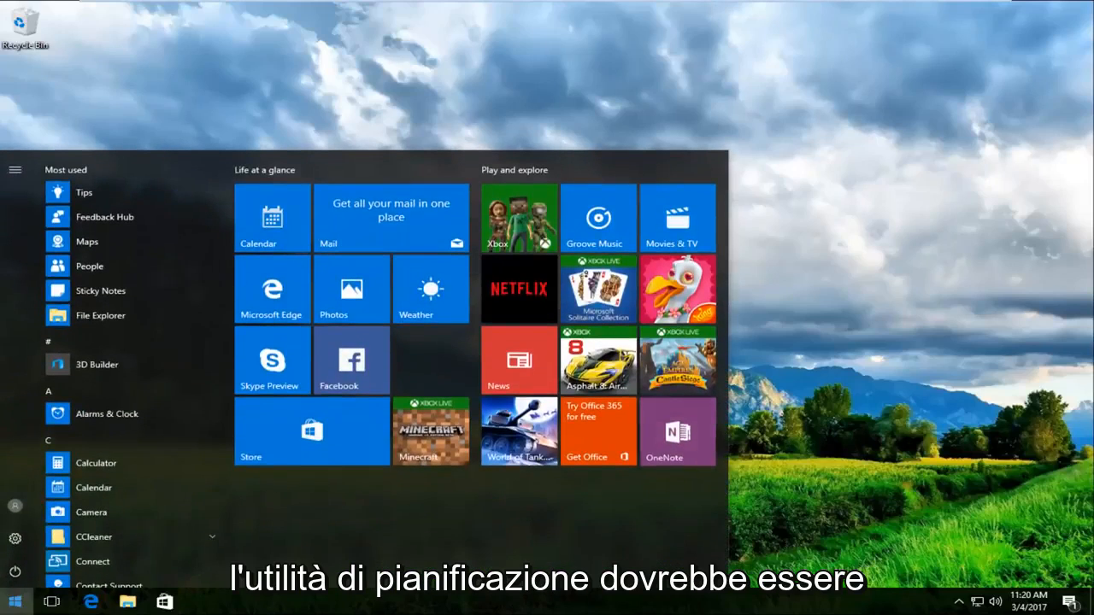
text(task sch)
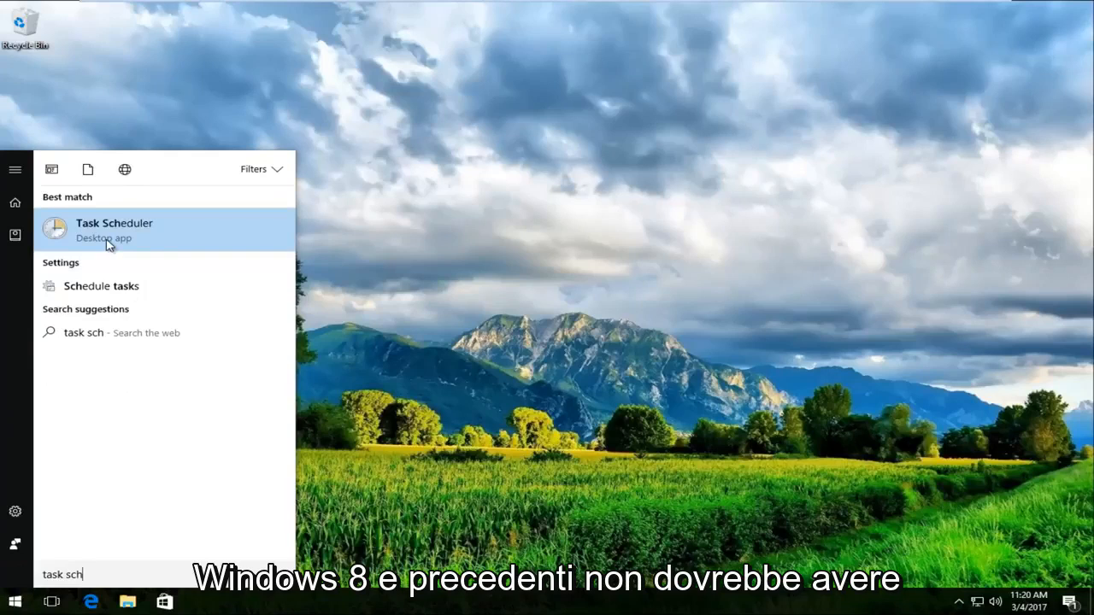
mouse_move(154, 248)
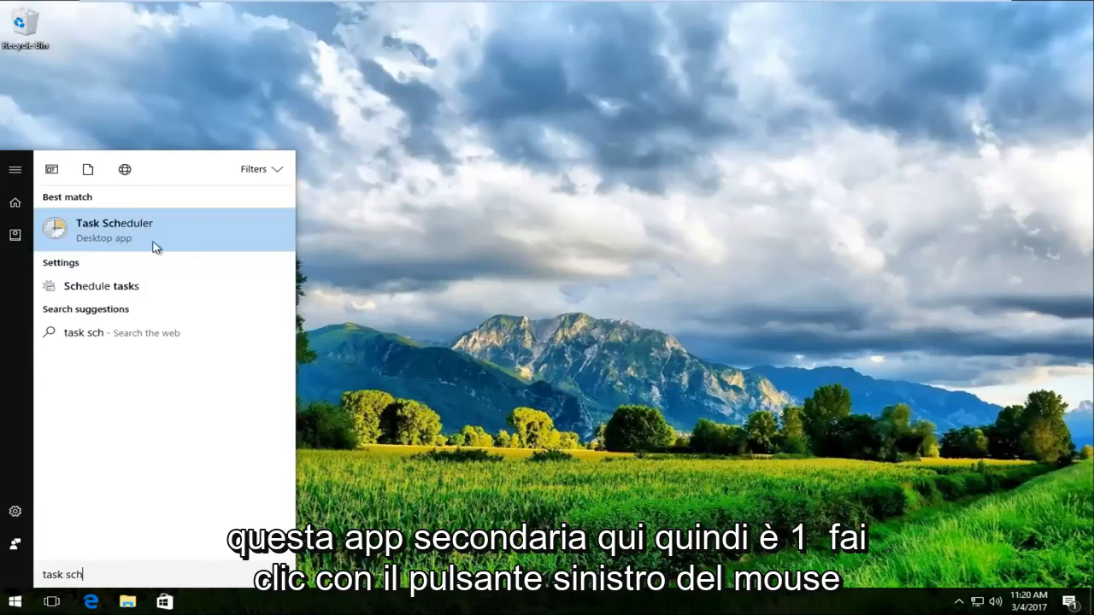
Launch Task Scheduler from the search result and maximize its window.
click(114, 229)
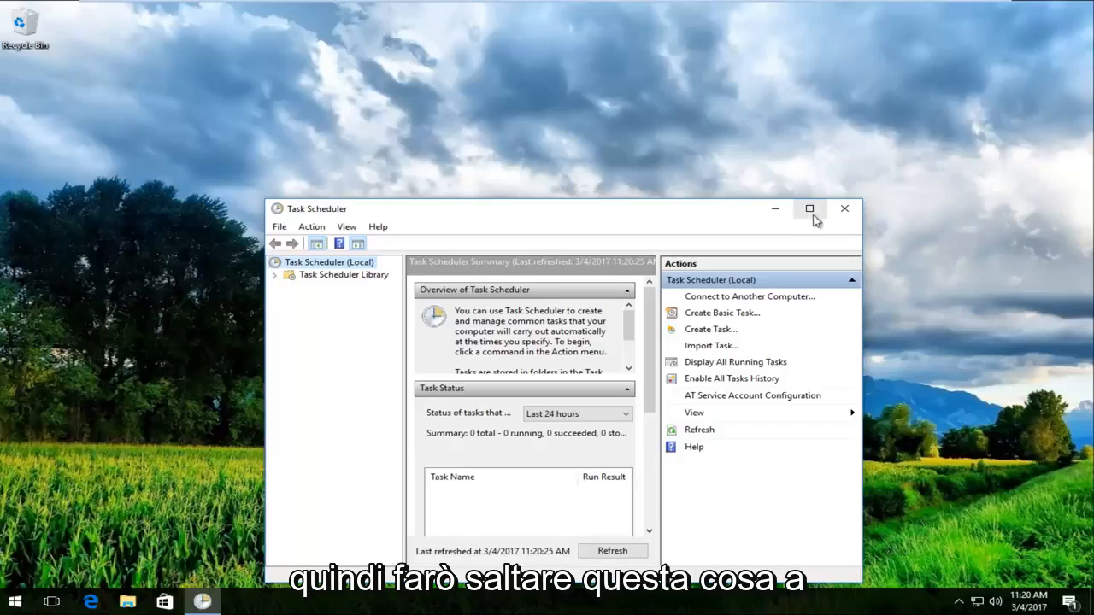
click(809, 208)
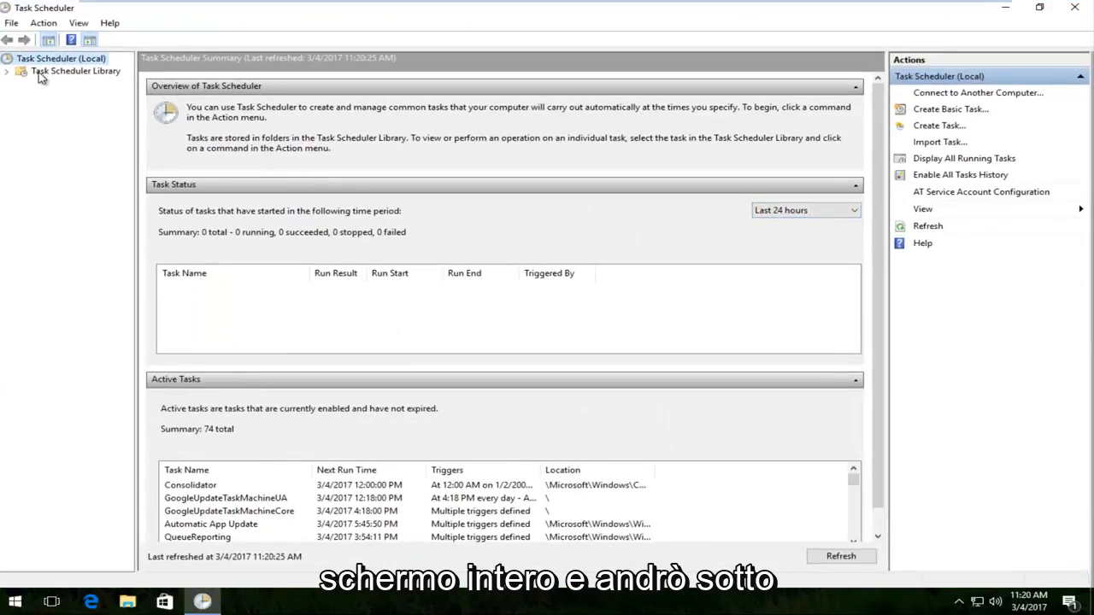
mouse_move(59, 77)
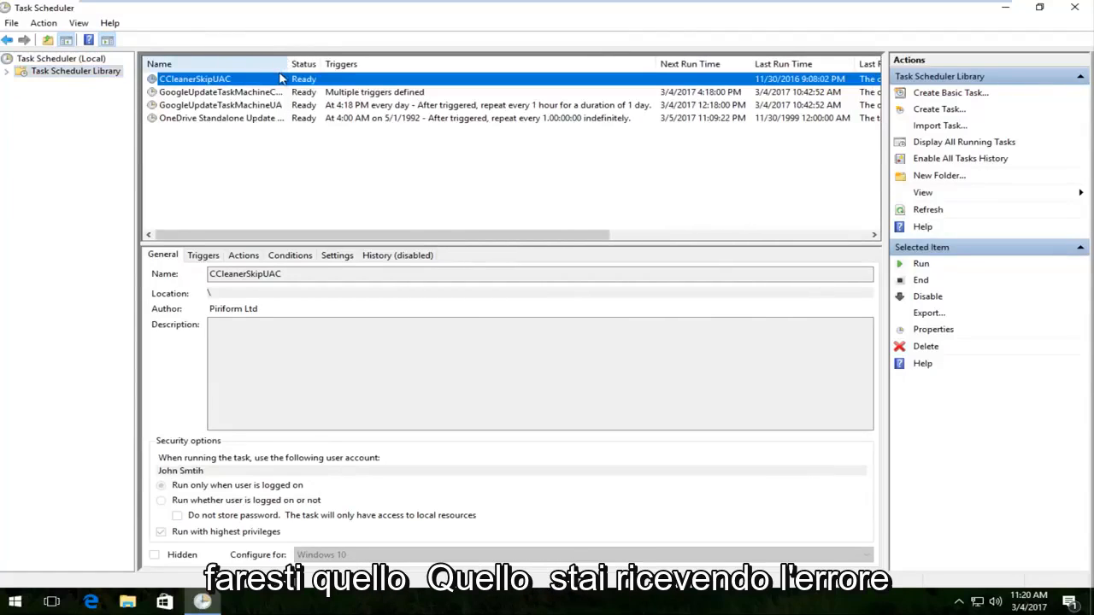
mouse_move(199, 118)
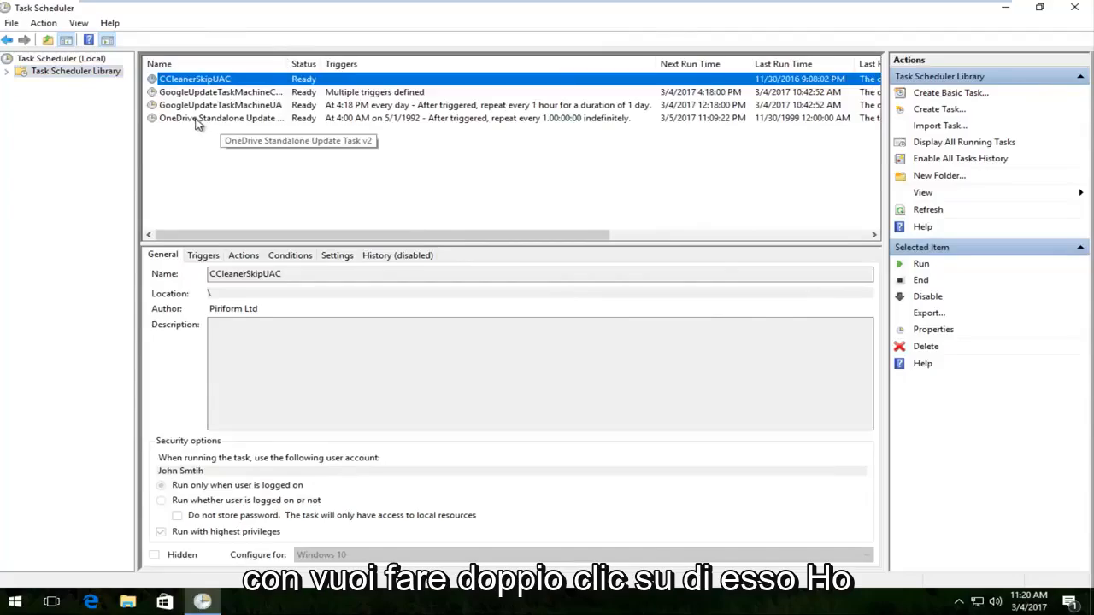
Open OneDrive Standalone Update Task v2 properties and select its 'Start a program' action.
double_click(212, 117)
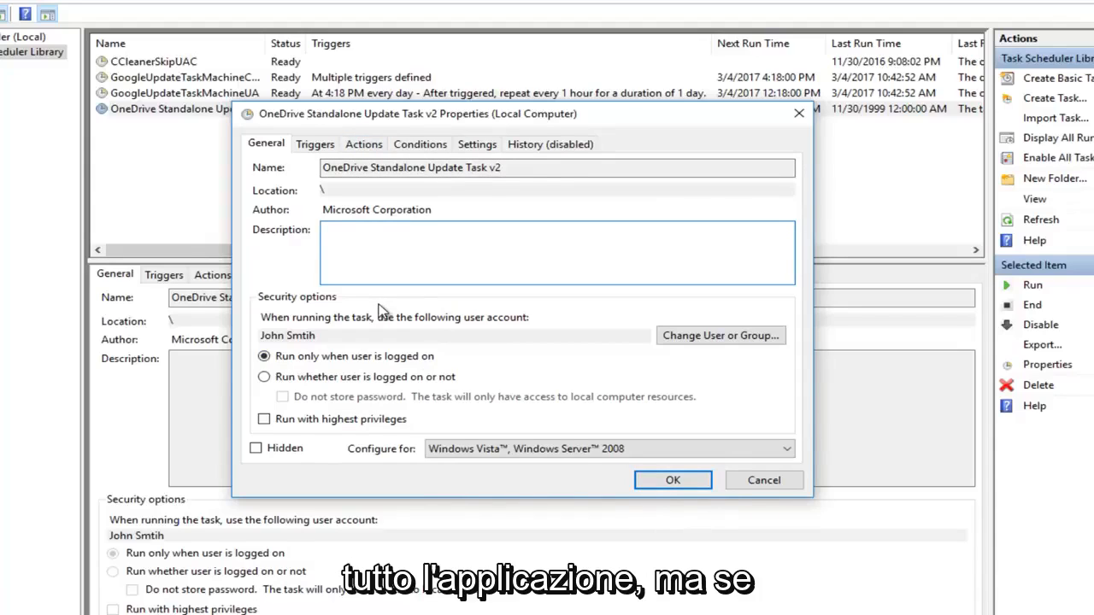
mouse_move(379, 244)
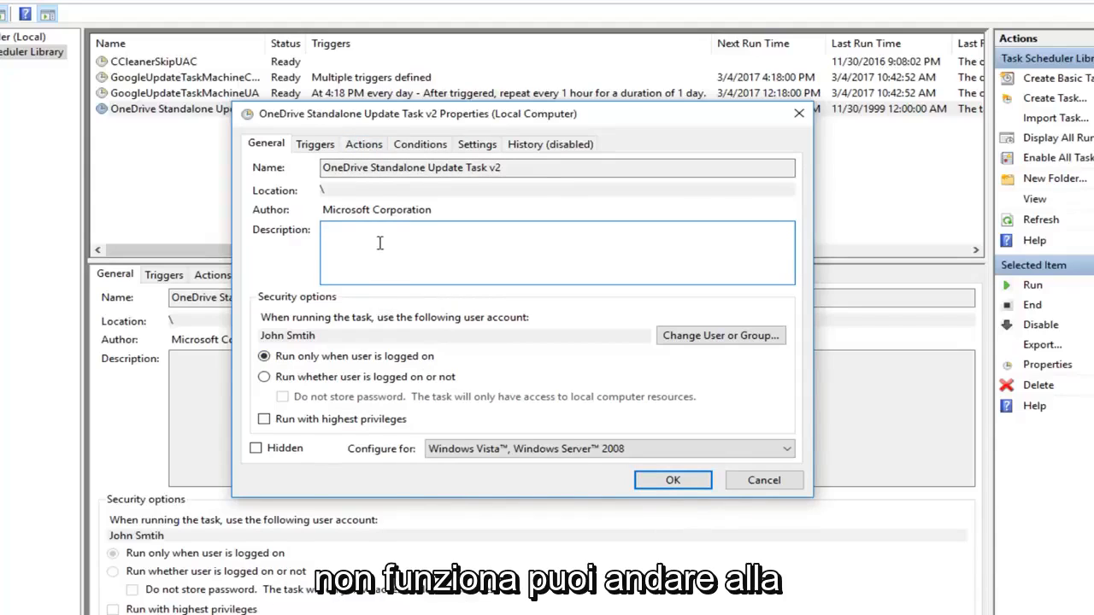
click(363, 144)
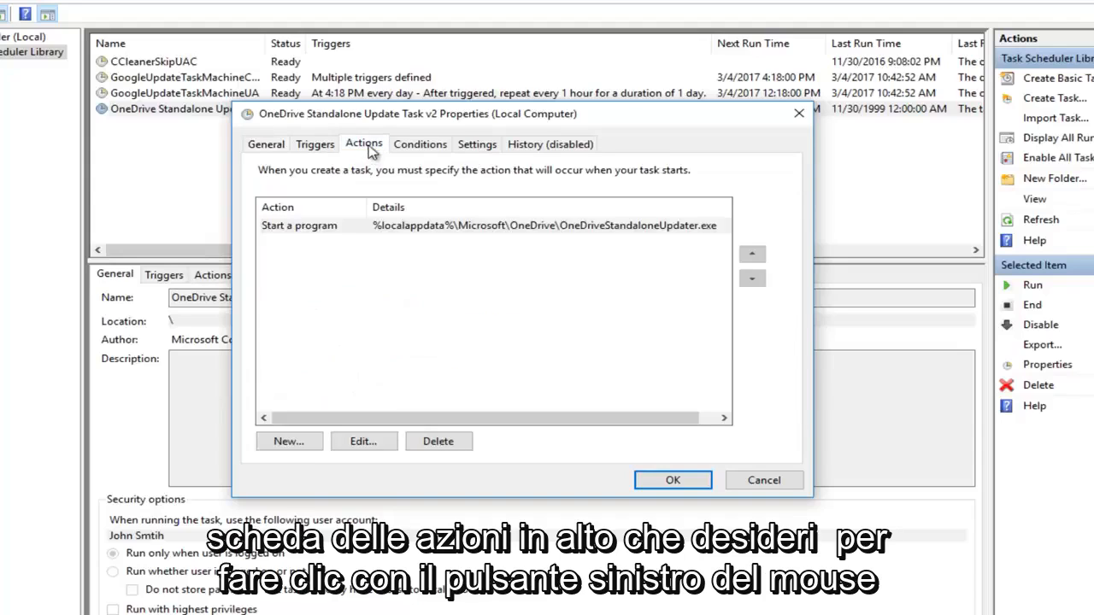
click(325, 225)
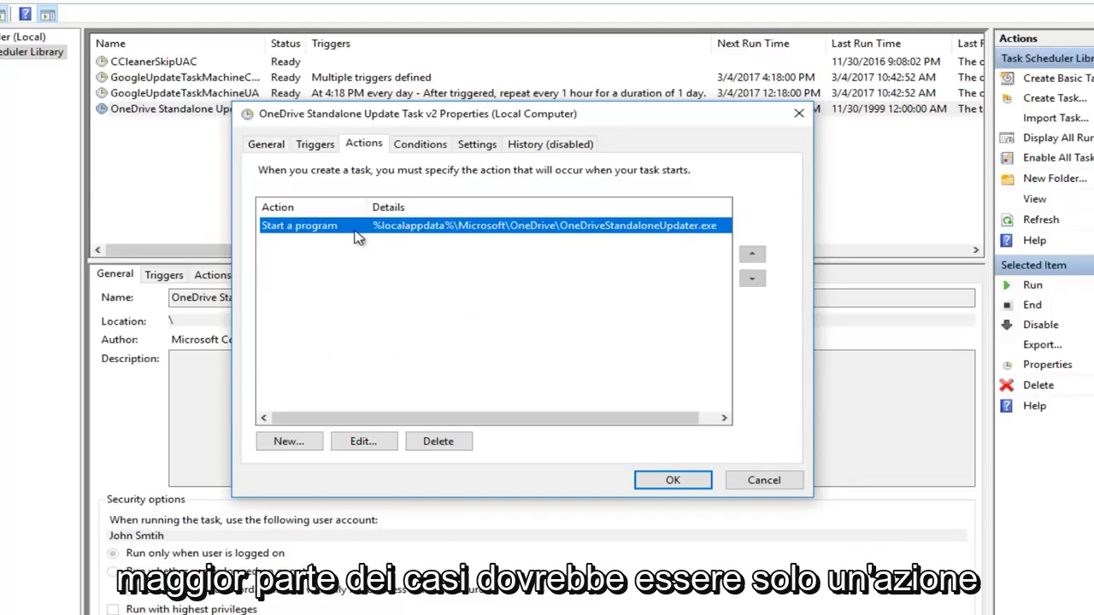
mouse_move(288, 336)
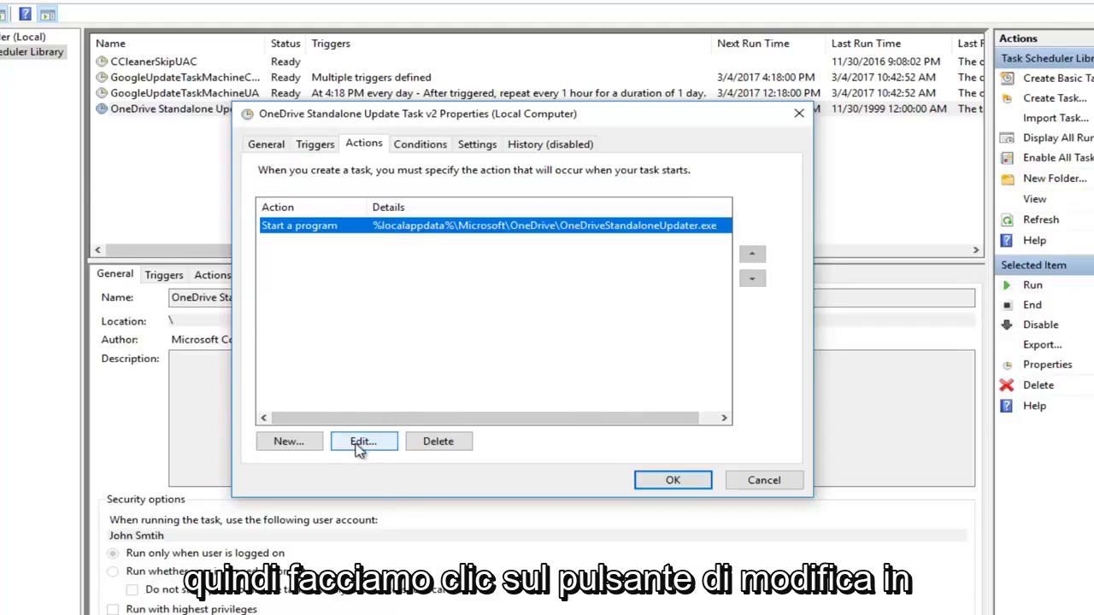
Edit the action and select the Program/script path's folder portion up to the last backslash.
click(363, 441)
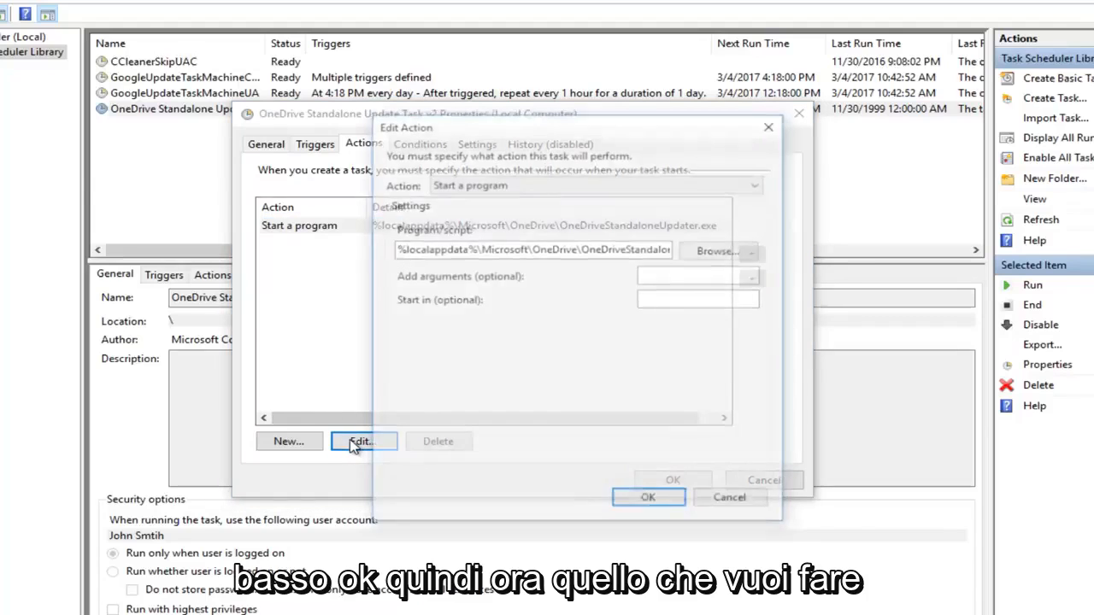
click(363, 441)
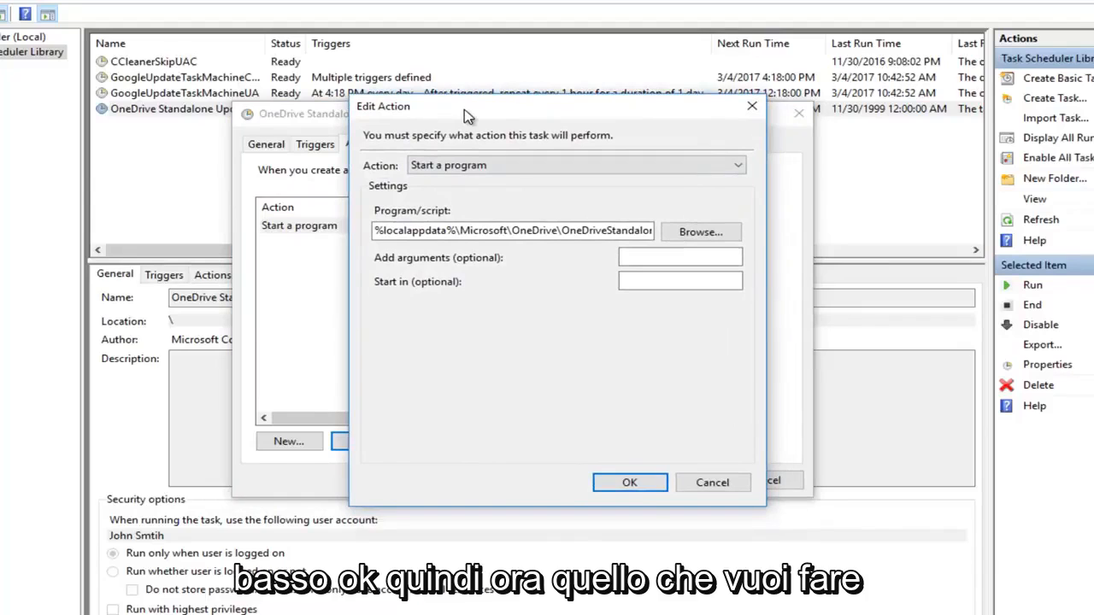
double_click(423, 230)
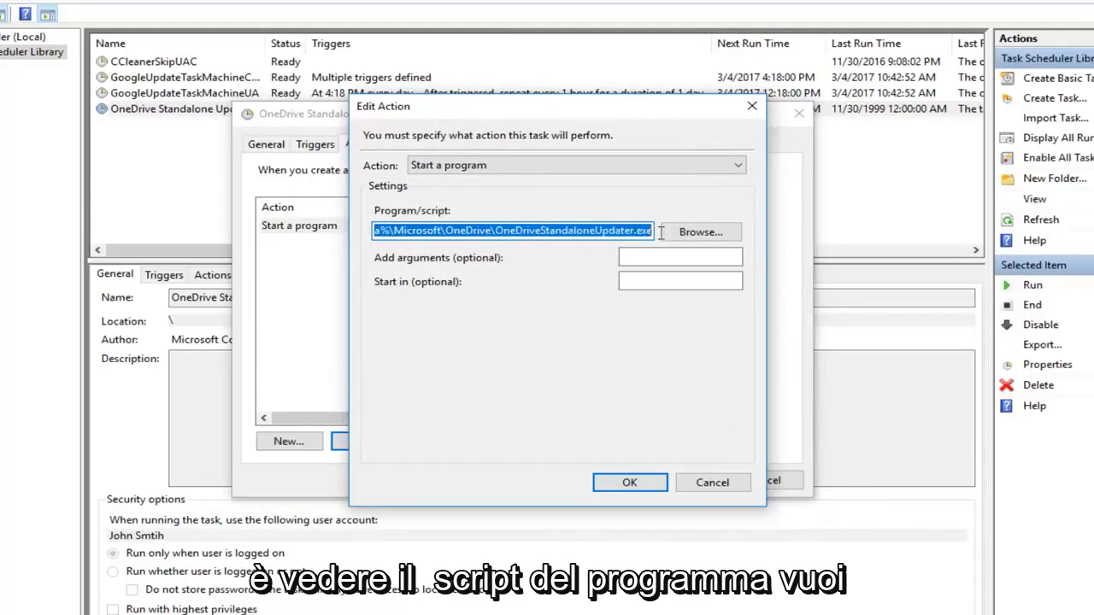
click(493, 231)
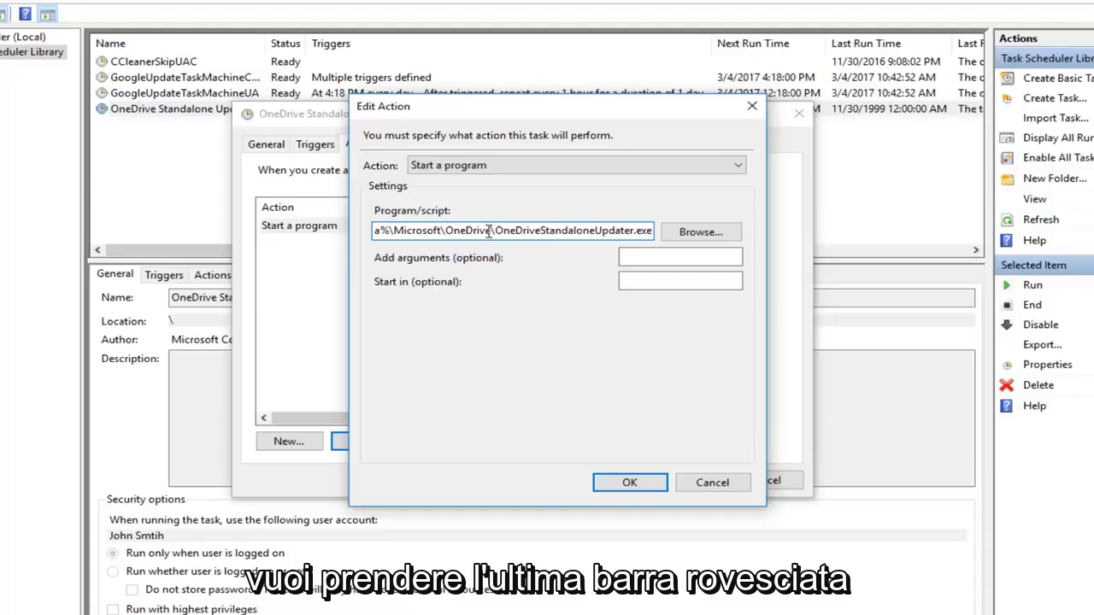
double_click(589, 231)
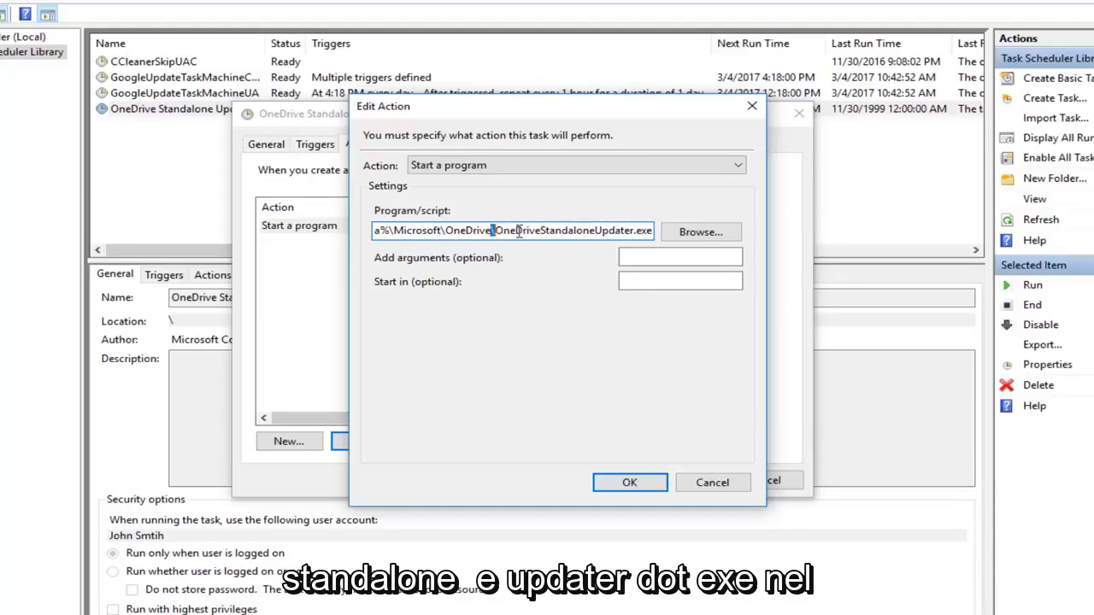
double_click(570, 230)
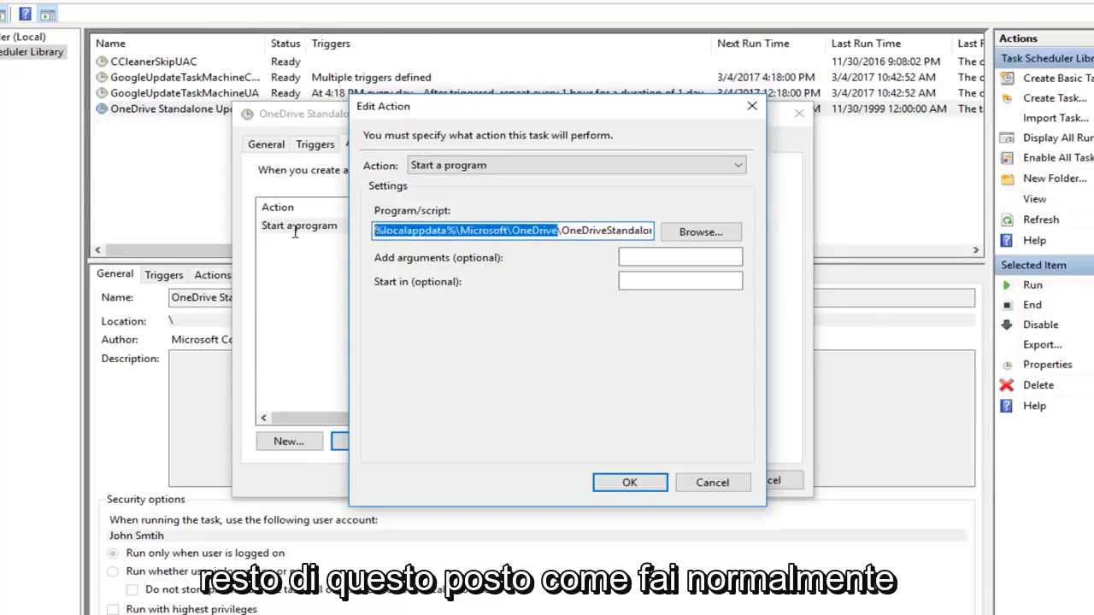
Copy the selected folder path into the 'Start in (optional)' field.
right_click(512, 230)
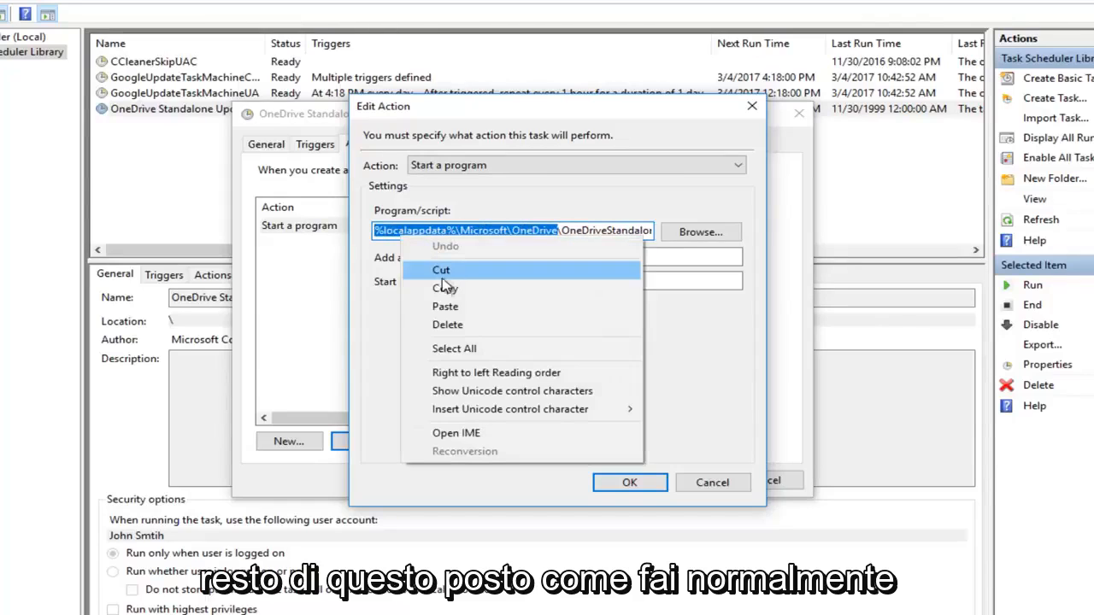
click(446, 288)
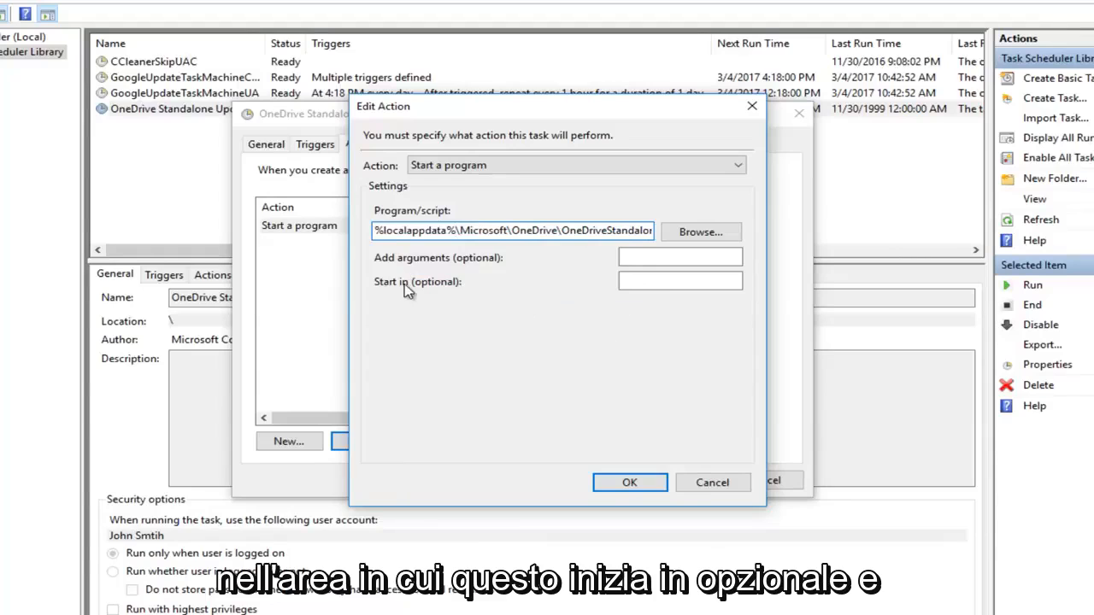
right_click(680, 282)
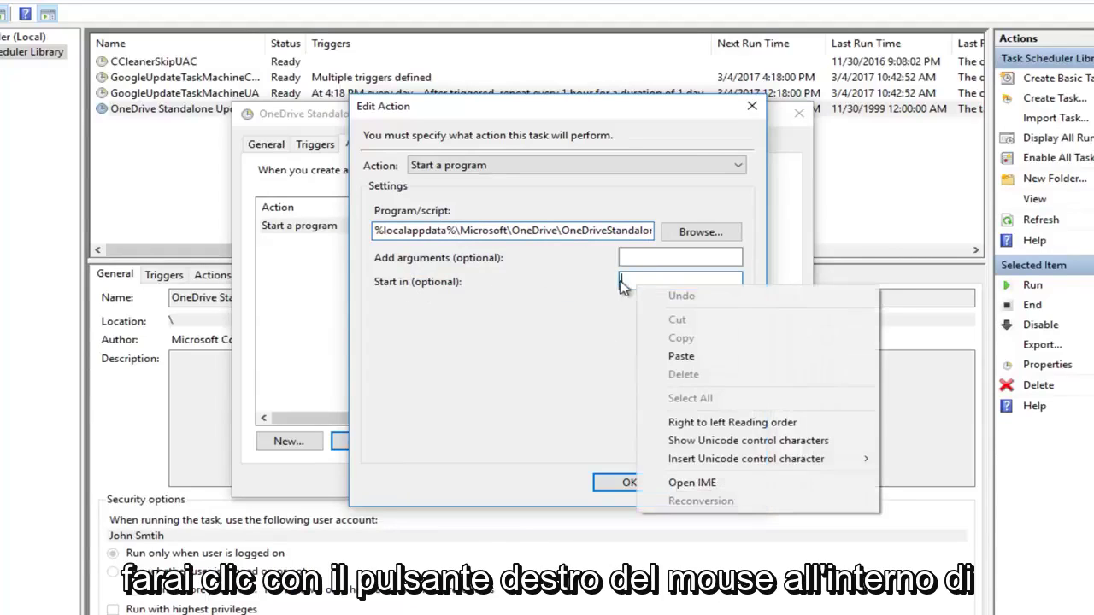
mouse_move(681, 355)
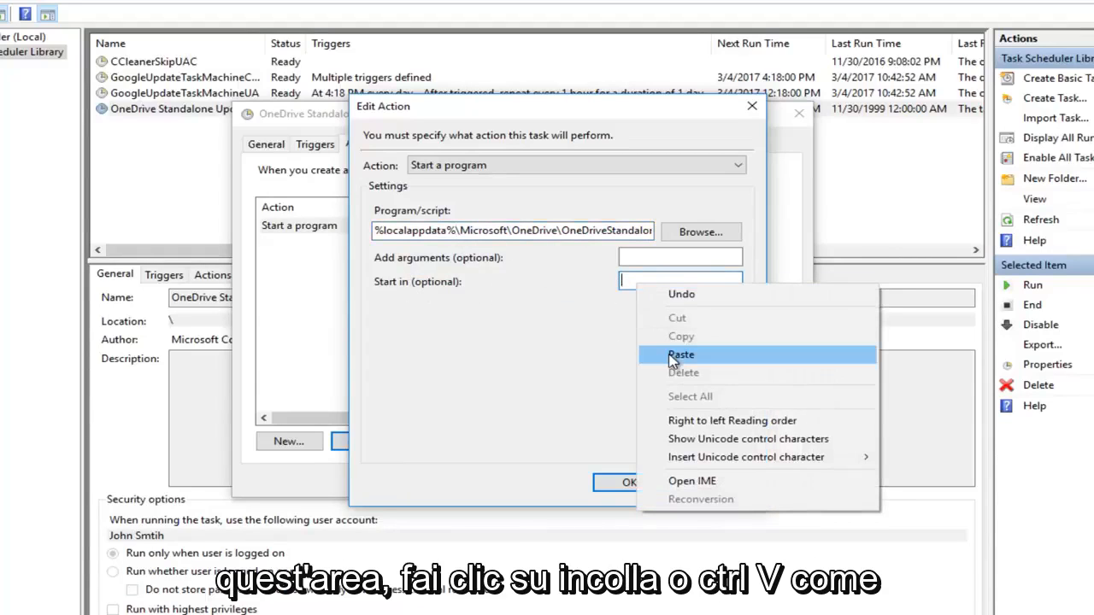
click(681, 354)
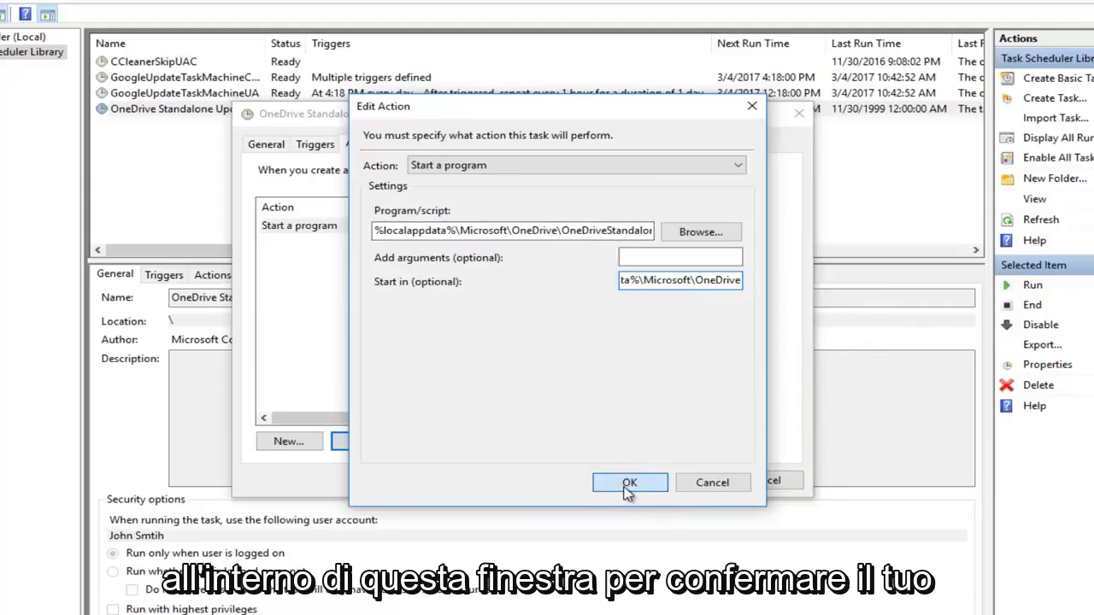
Confirm the edited action and save the task's properties with OK.
click(630, 482)
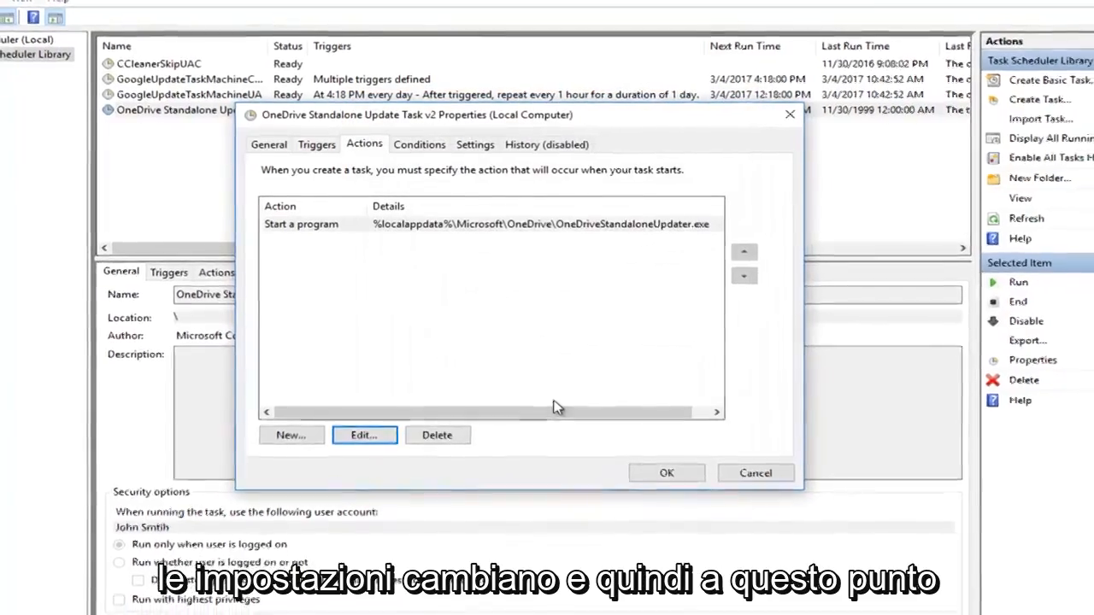
click(666, 472)
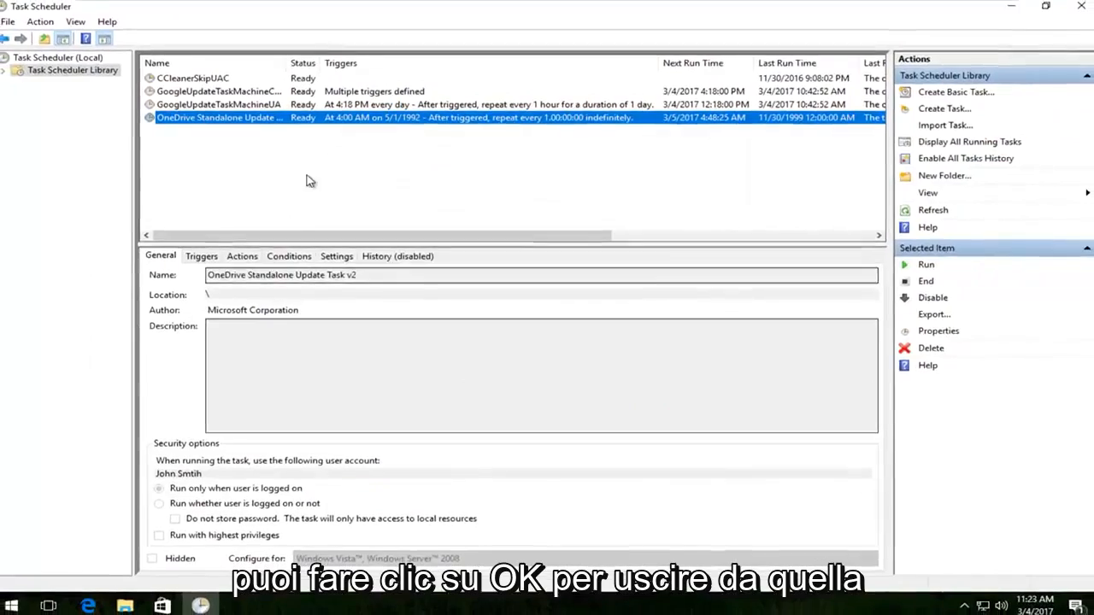